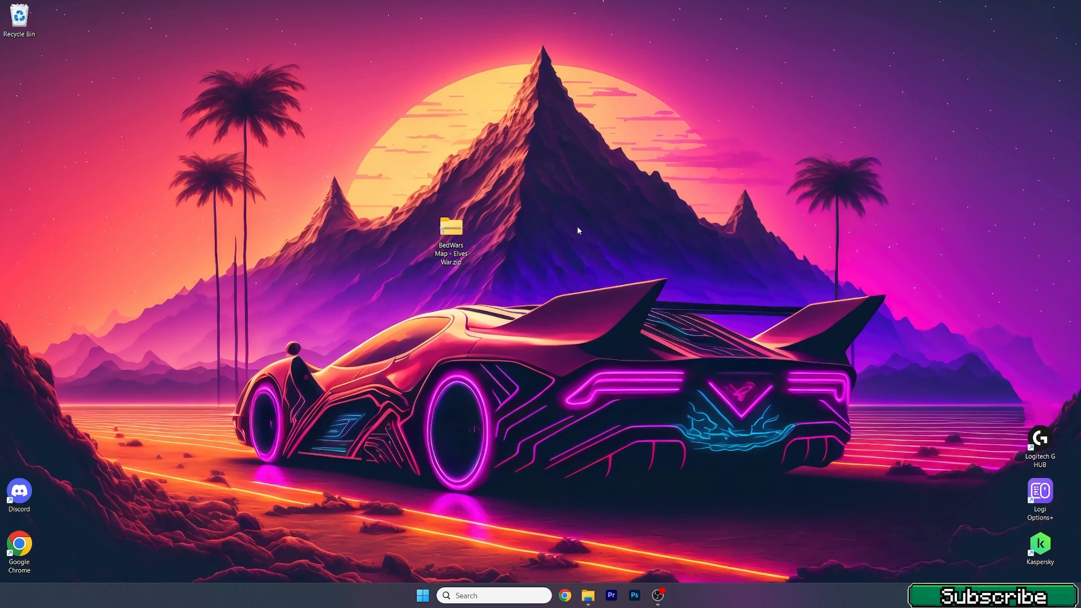
mouse_move(573, 231)
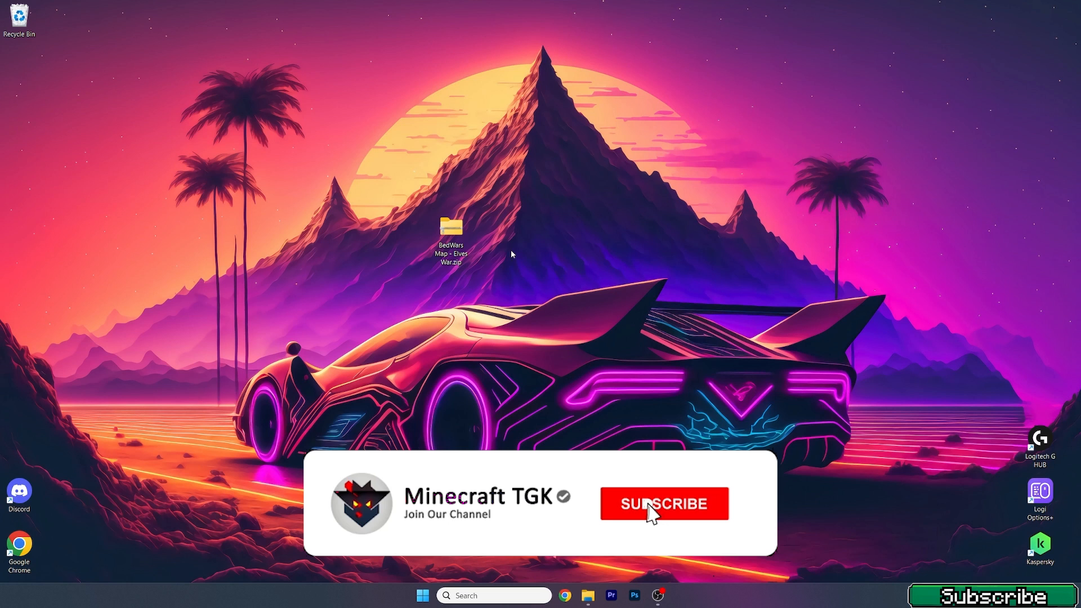
Step: Search %appdata% from the taskbar and go into the Roaming .minecraft folder
left_click(664, 504)
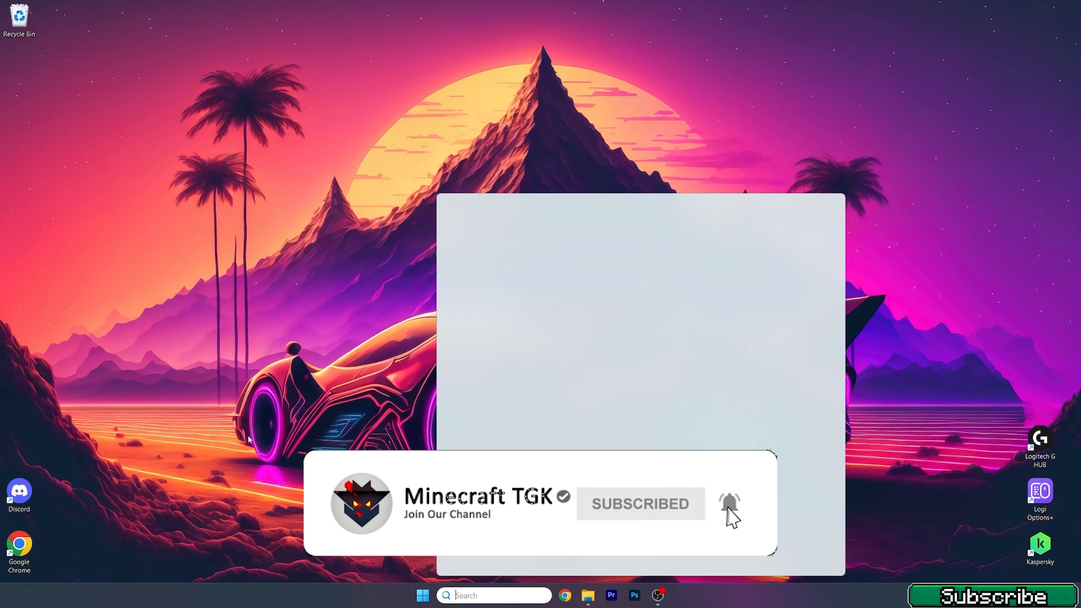
type("%appdata%")
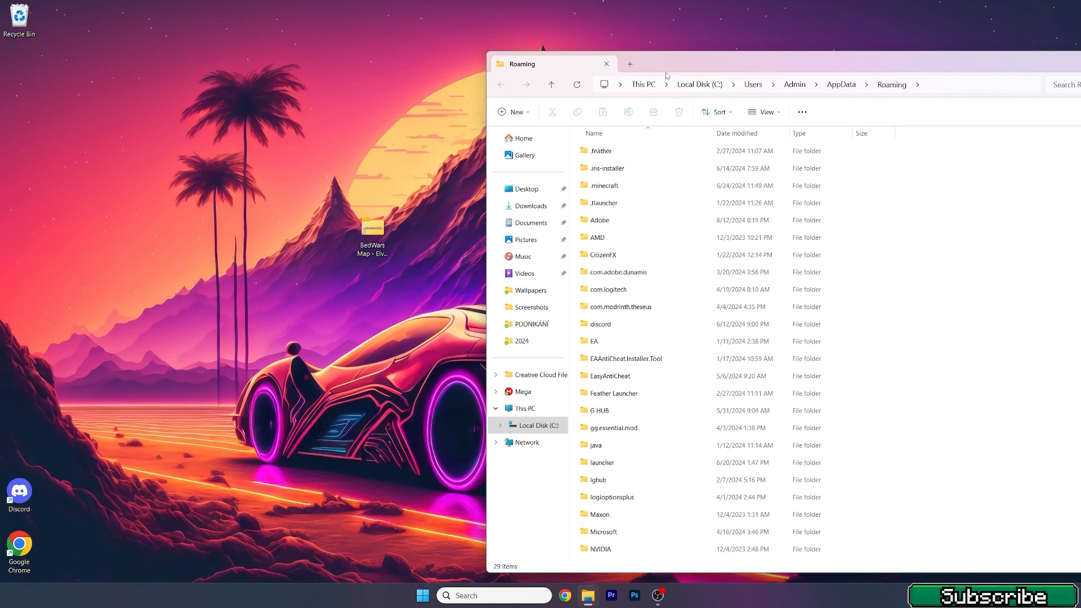
double_click(604, 185)
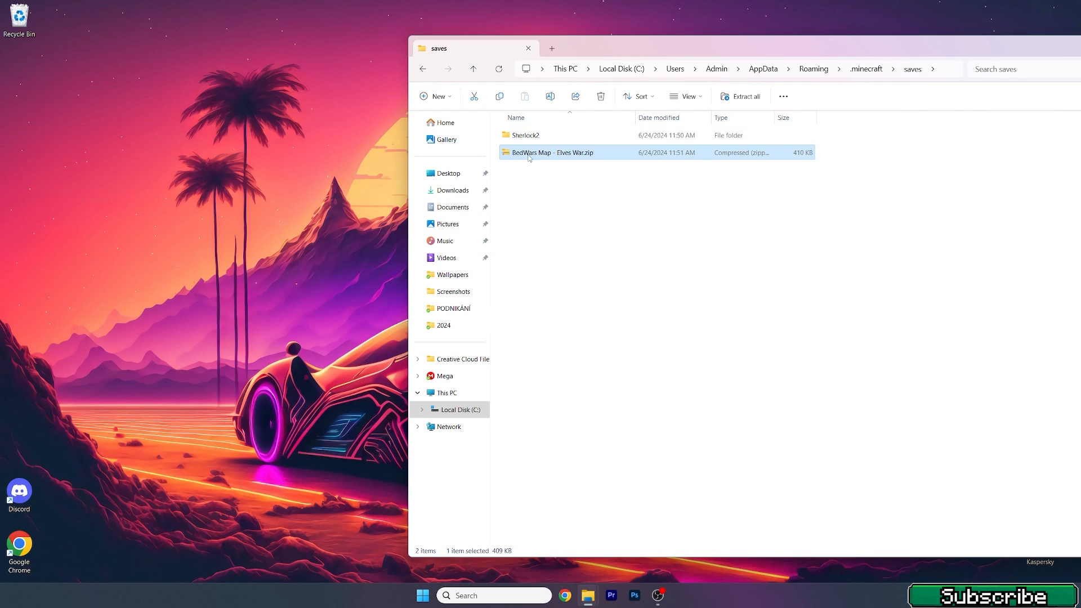
Step: Extract the BedWars Map - Elves War.zip in place with WinRAR's Extract Here
right_click(550, 152)
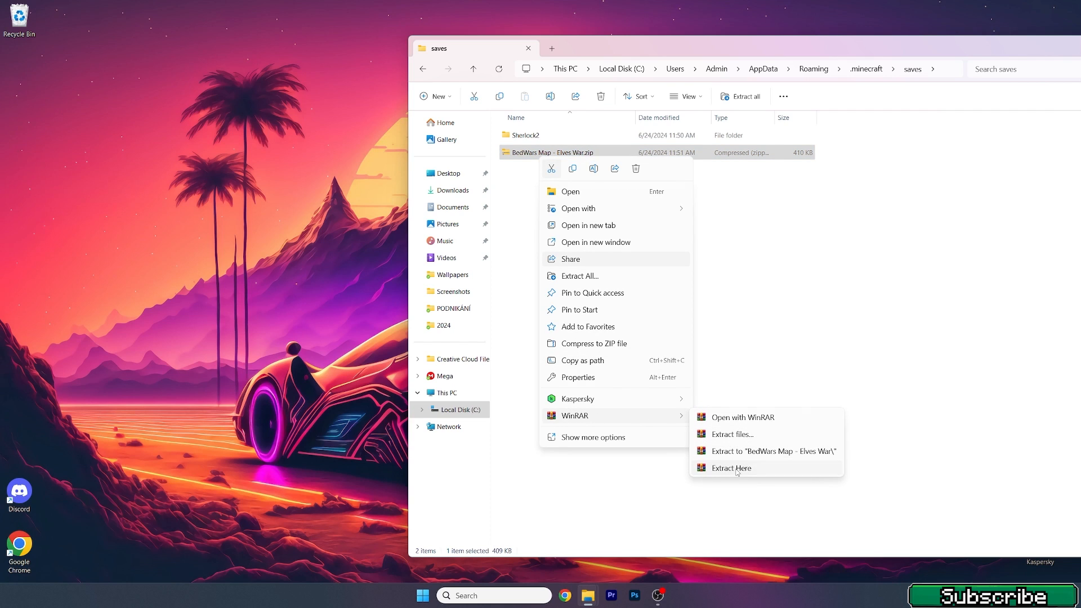
left_click(729, 467)
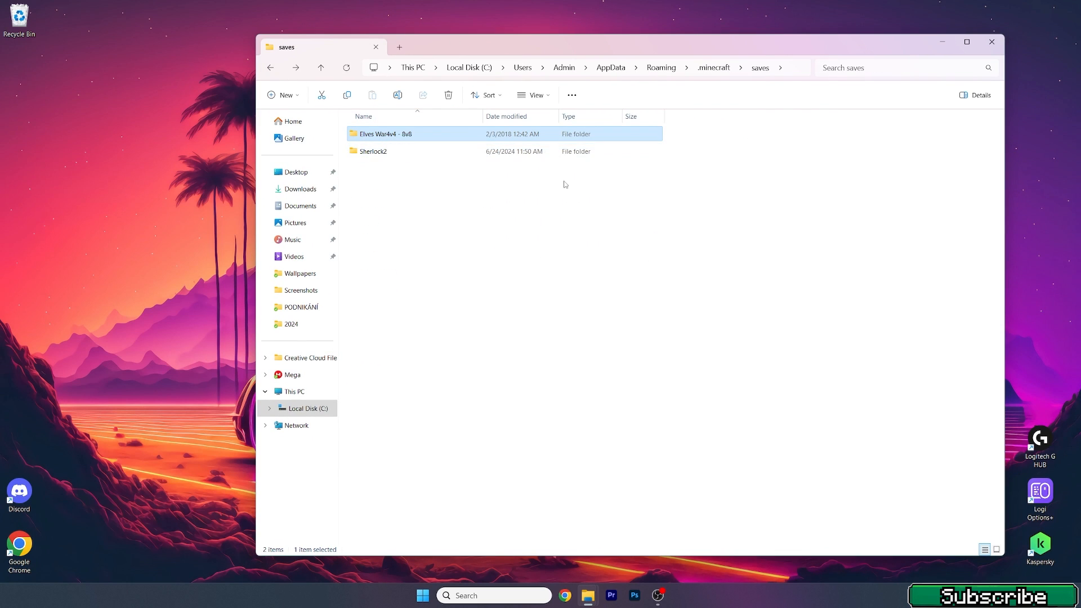
mouse_move(377, 133)
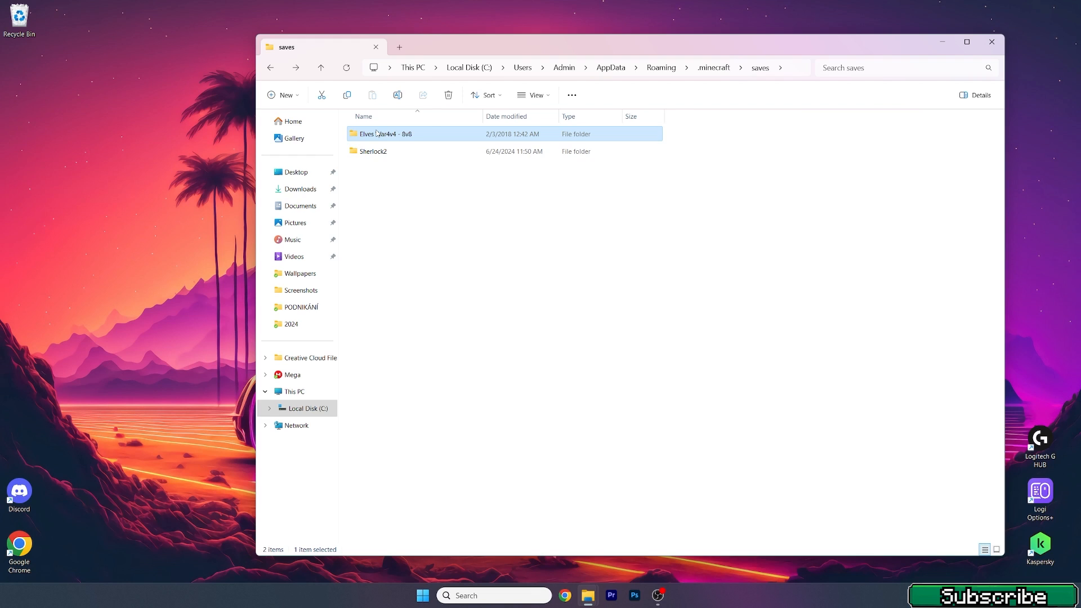
Step: Select the extracted Elves War4v4 - 8x6 folder name for editing, then deselect it
double_click(383, 134)
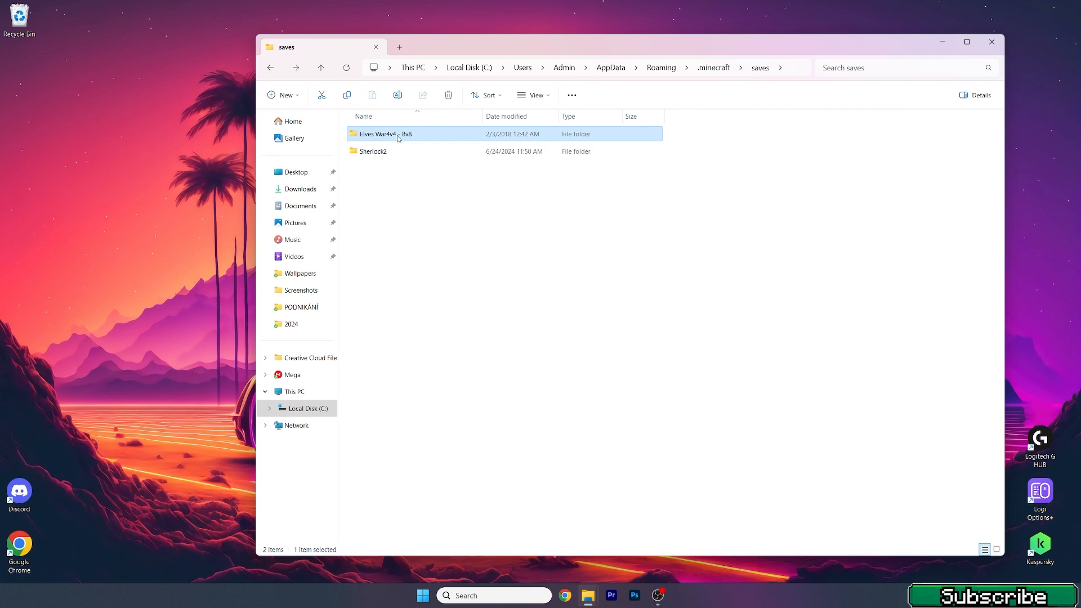
double_click(384, 134)
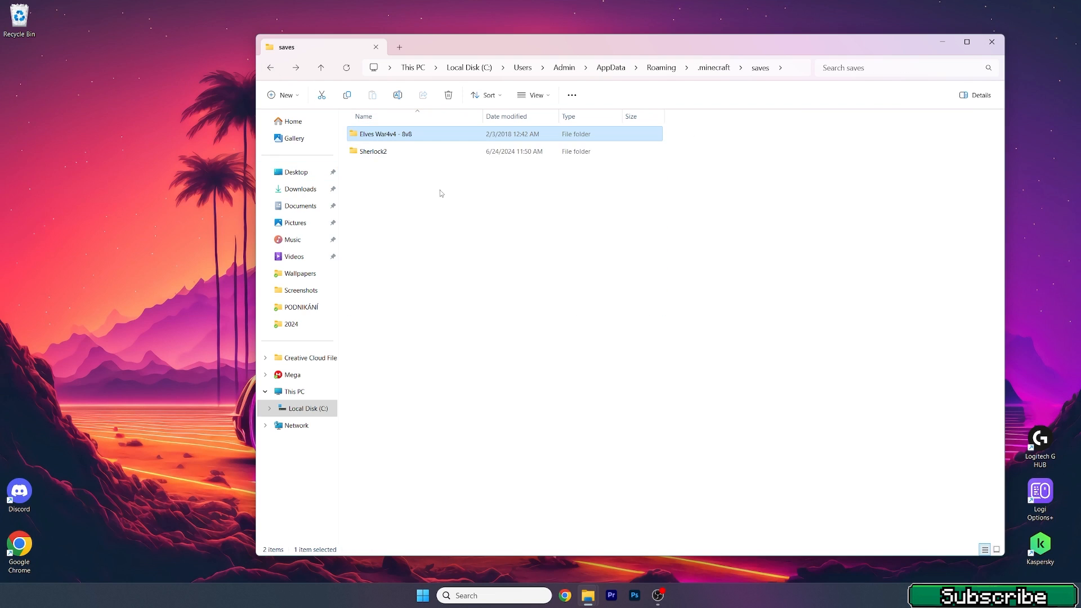
left_click(373, 151)
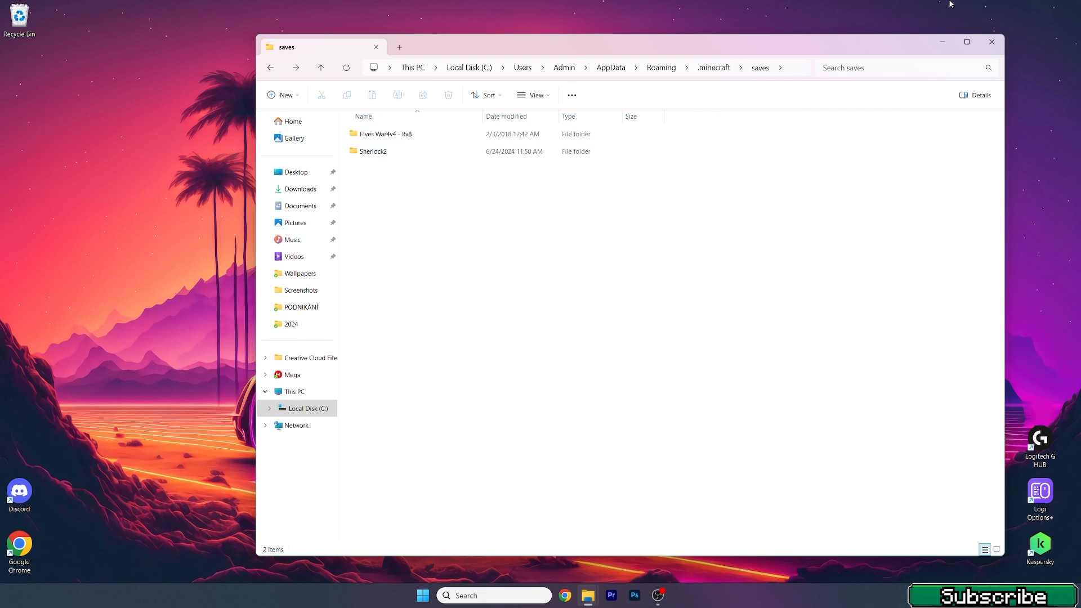
Step: Close the saves File Explorer window, leaving only the Windows desktop
left_click(422, 595)
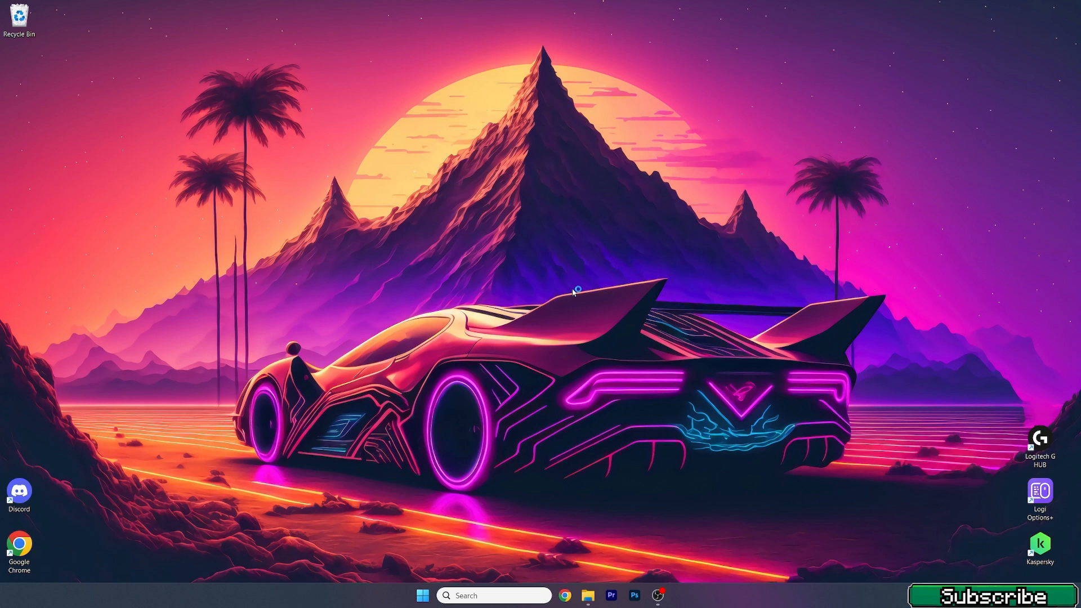
left_click(668, 594)
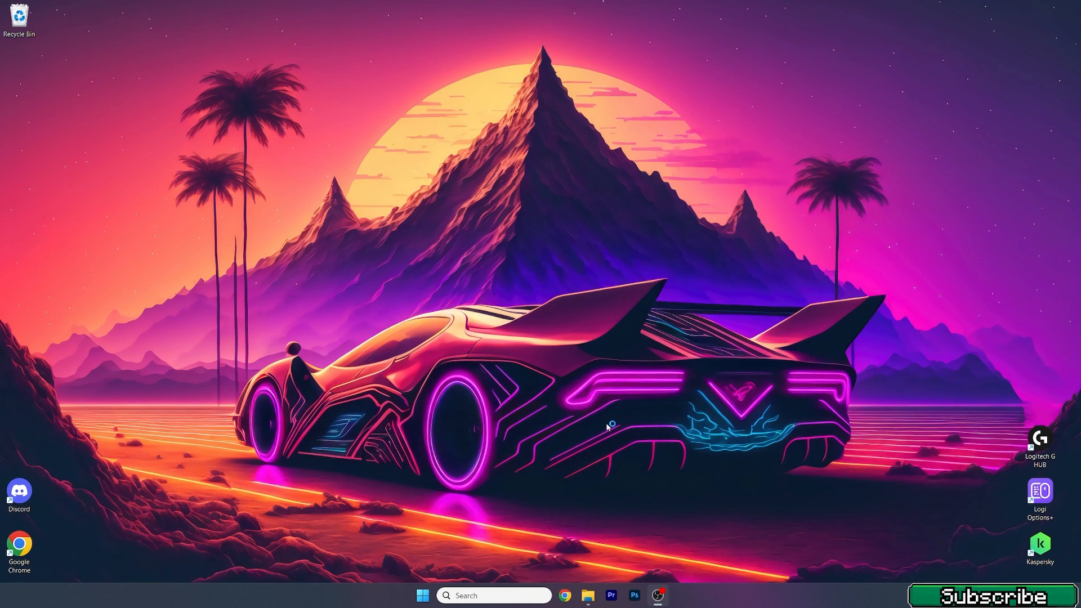
mouse_move(609, 428)
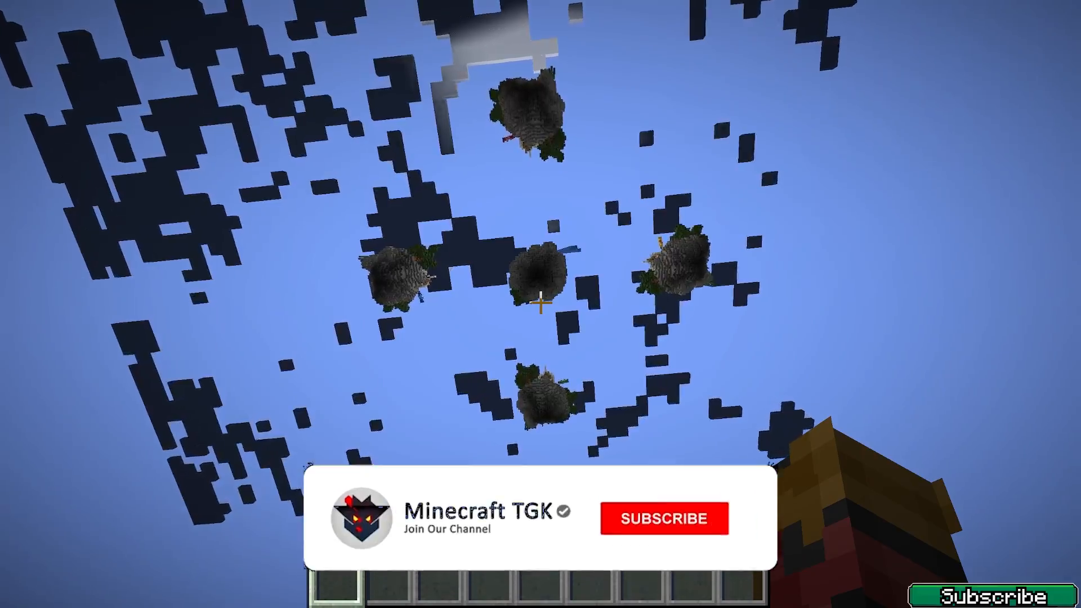
left_click(663, 518)
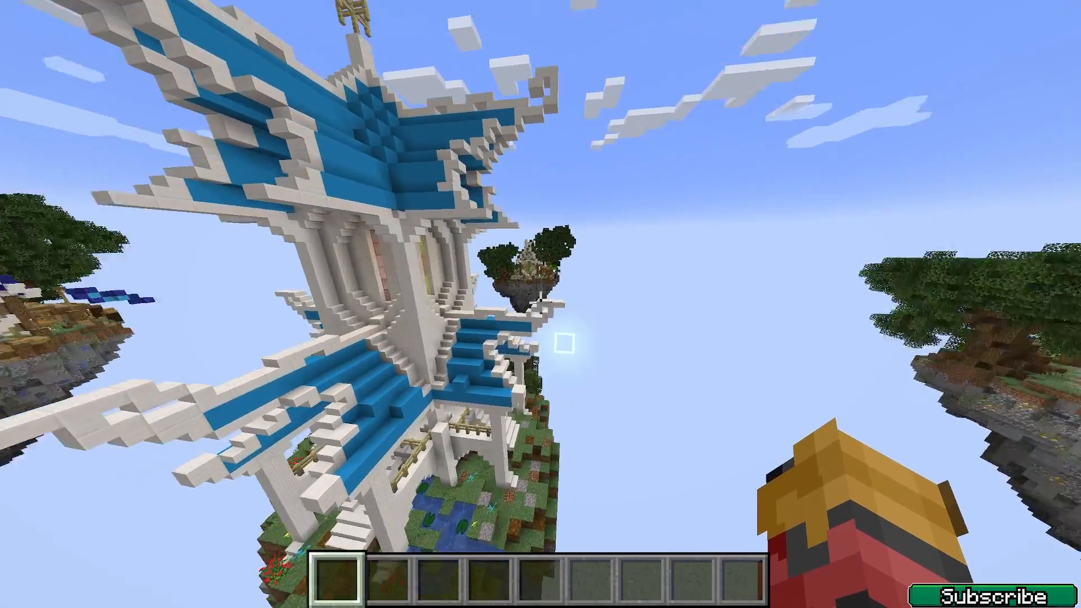
mouse_move(540, 304)
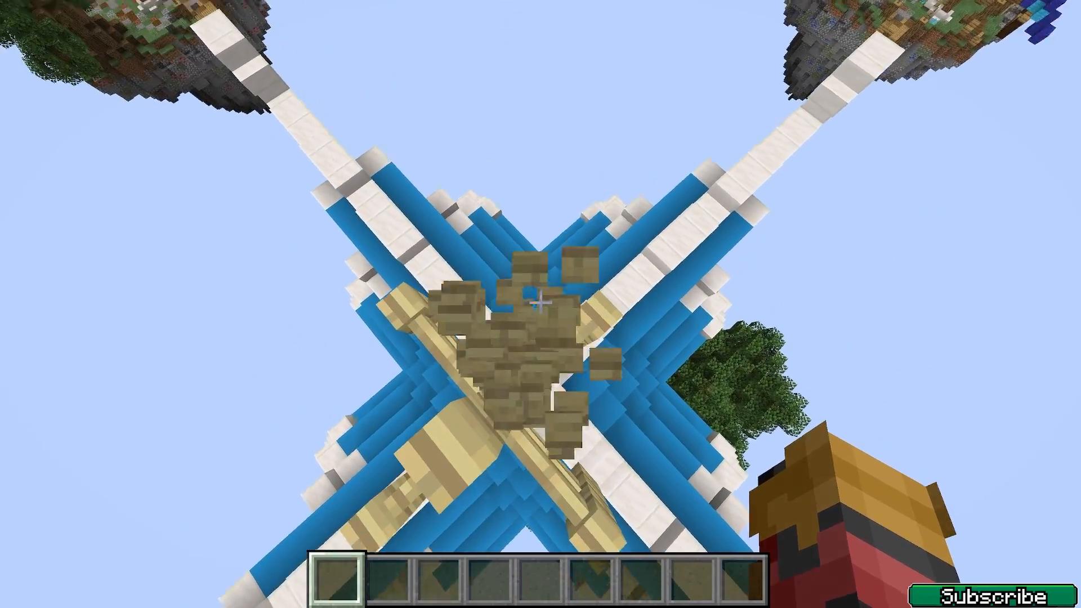
mouse_move(541, 304)
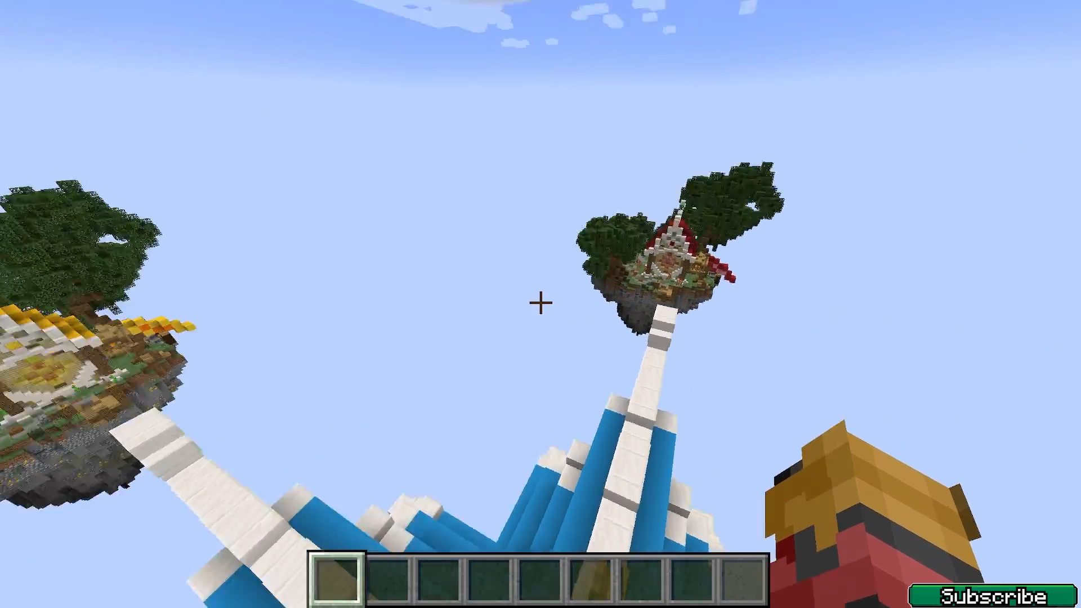
mouse_move(541, 304)
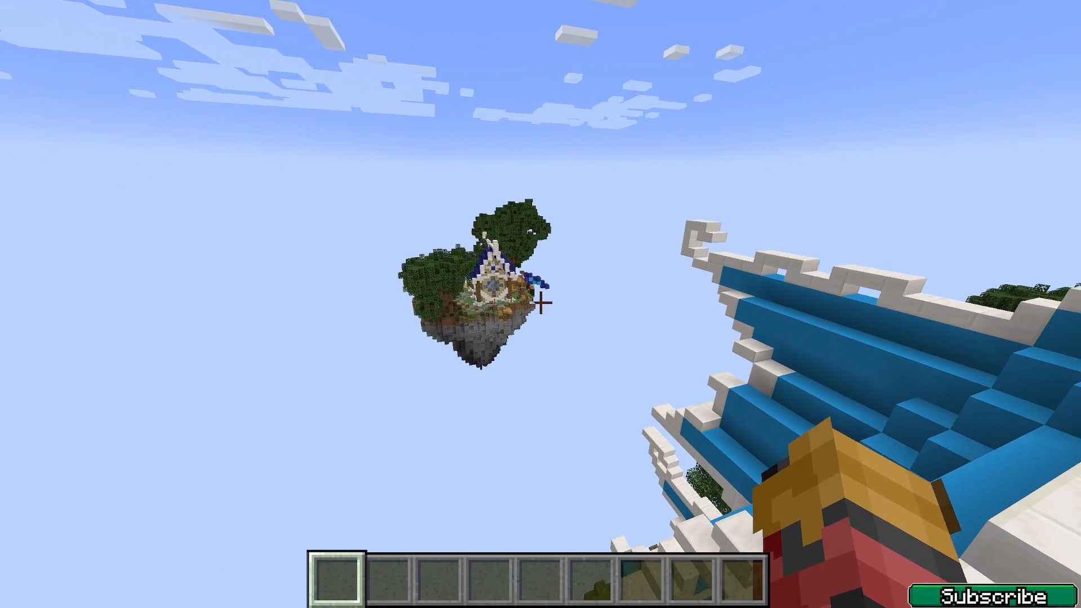
mouse_move(540, 304)
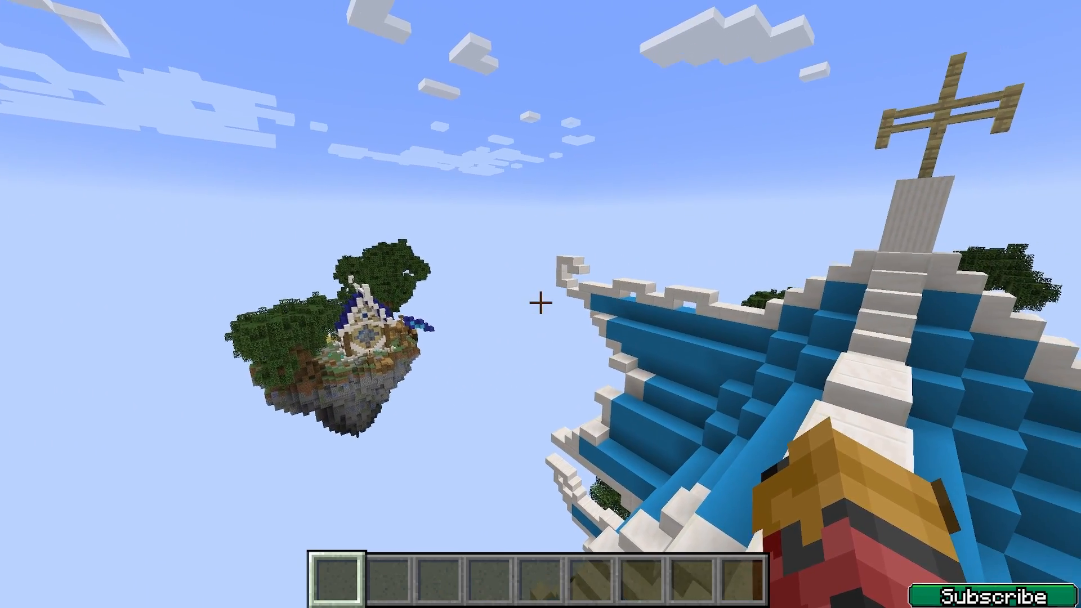